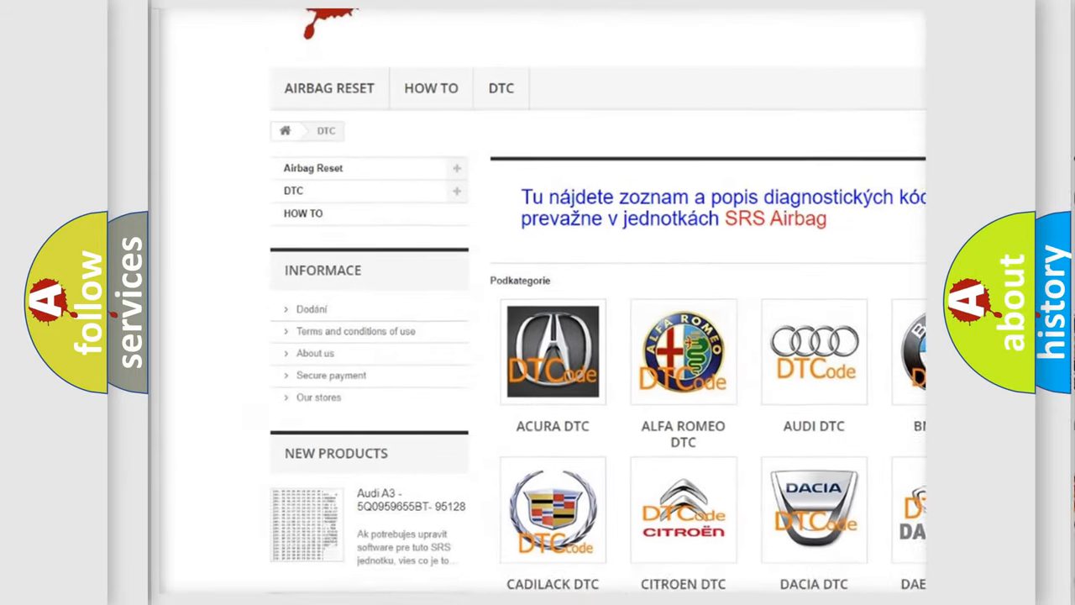
scroll("down", 3)
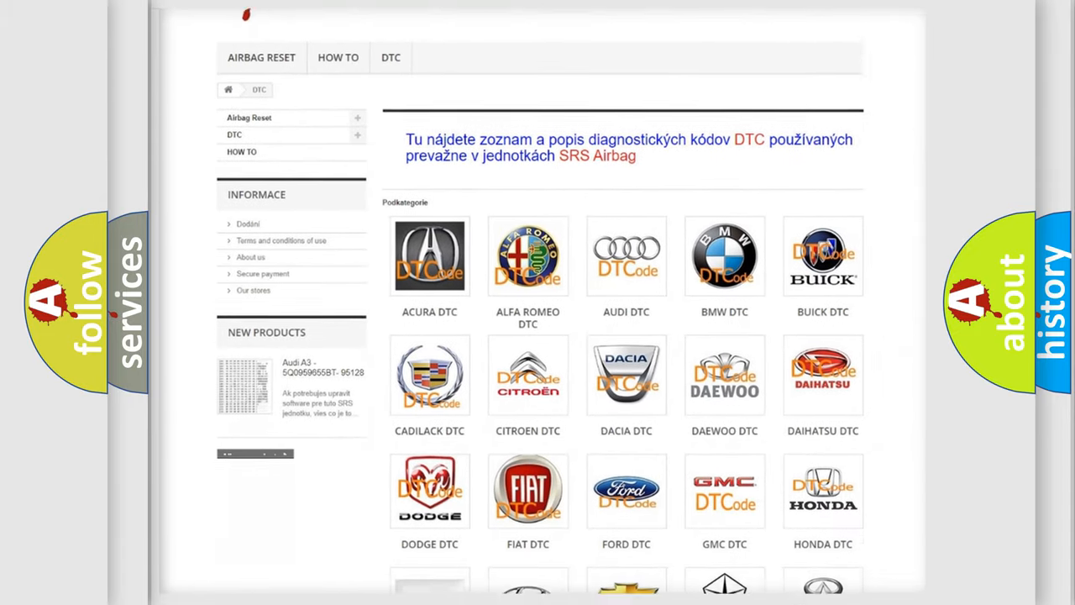
scroll("down", 3)
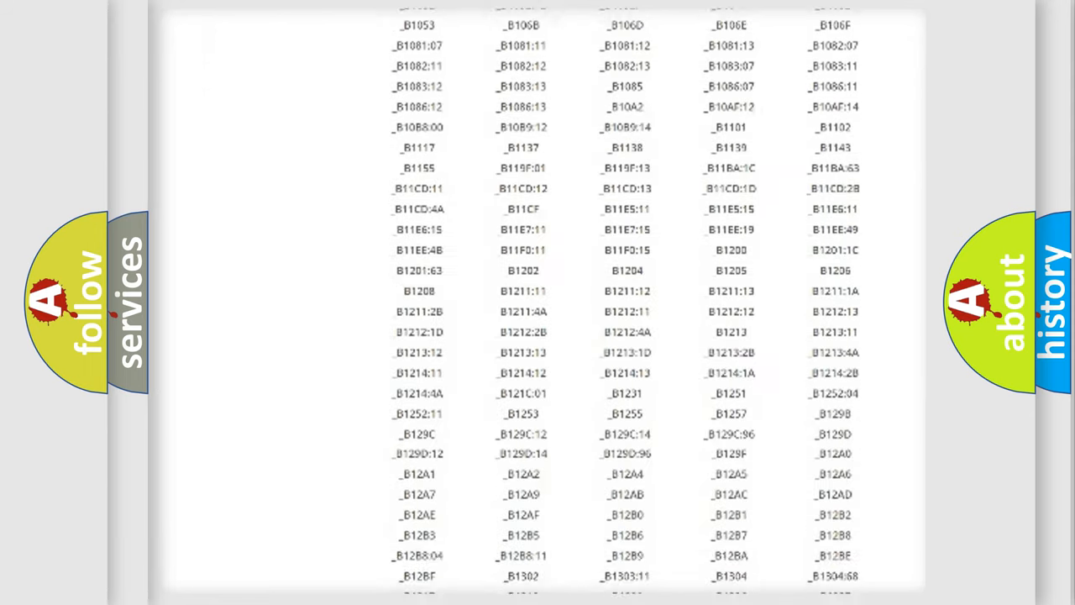
scroll("down", 3)
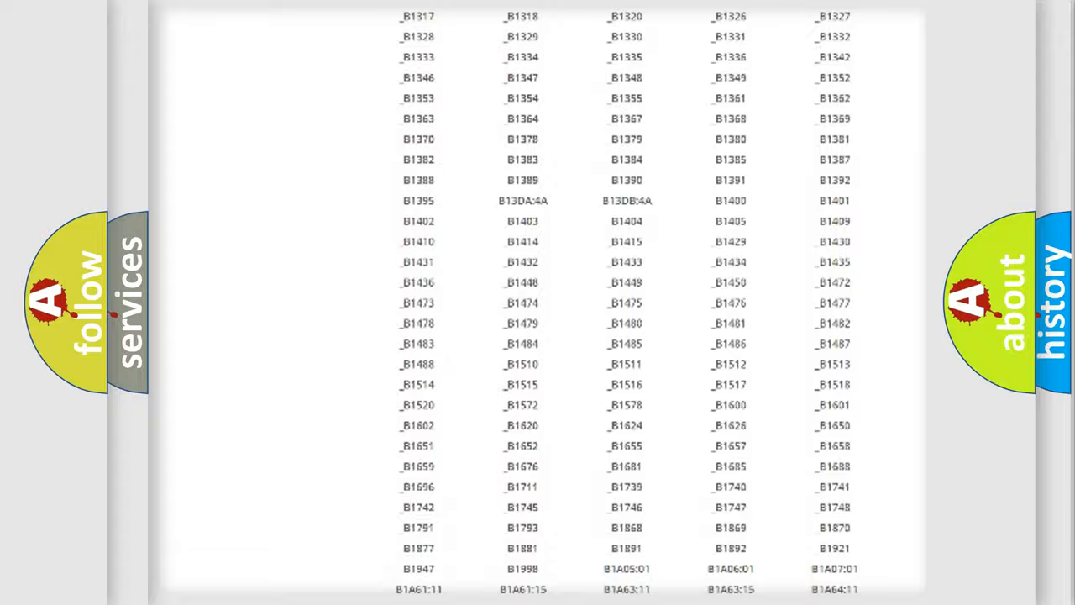